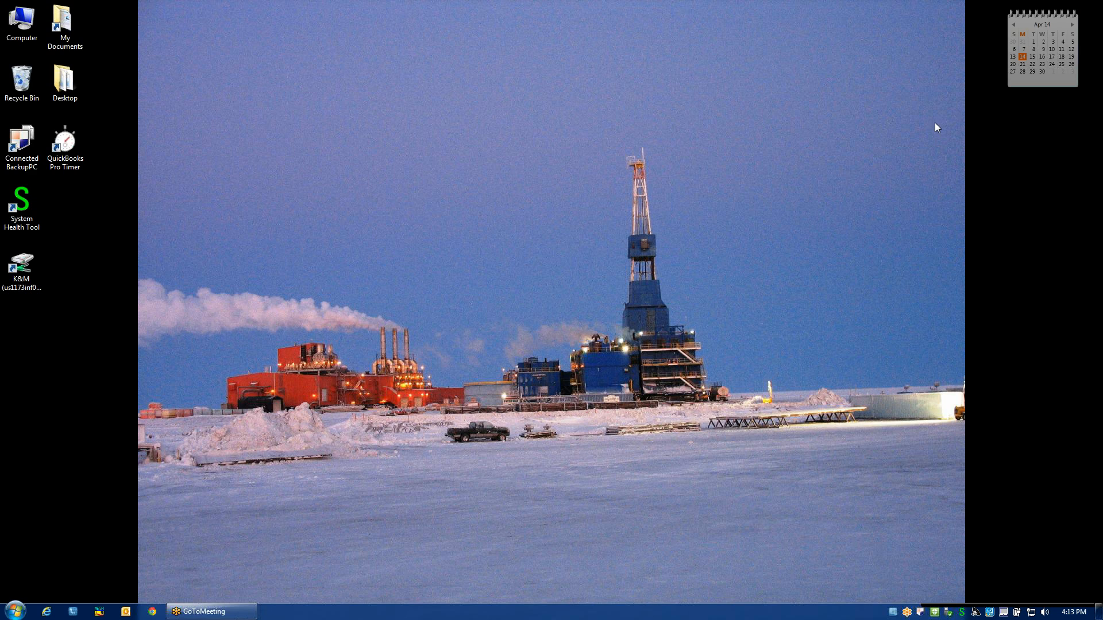
mouse_move(892, 156)
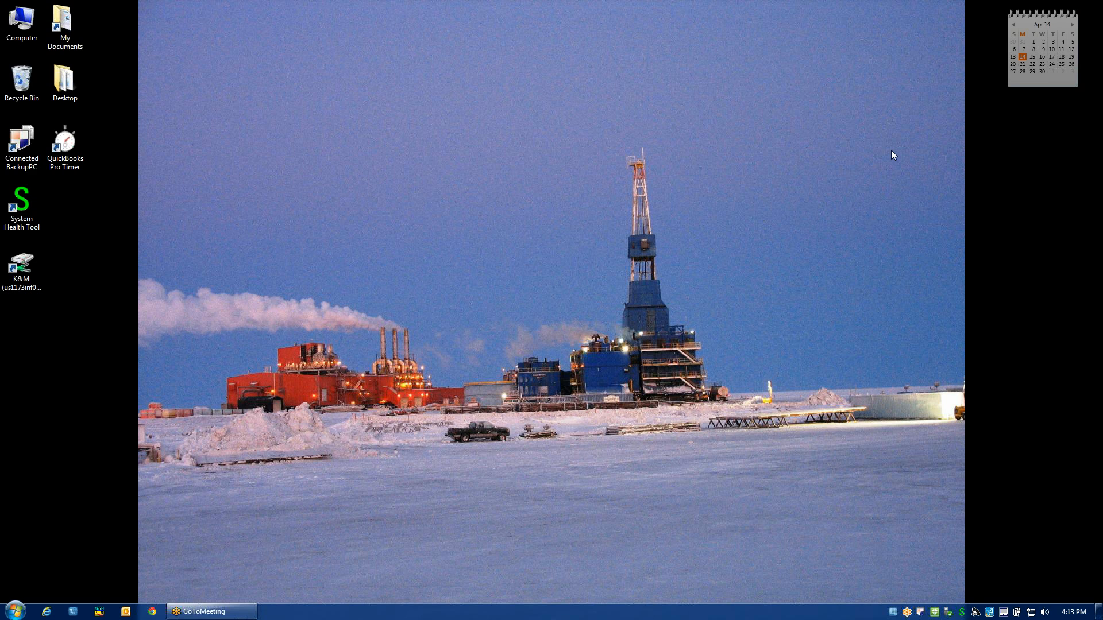
mouse_move(935, 113)
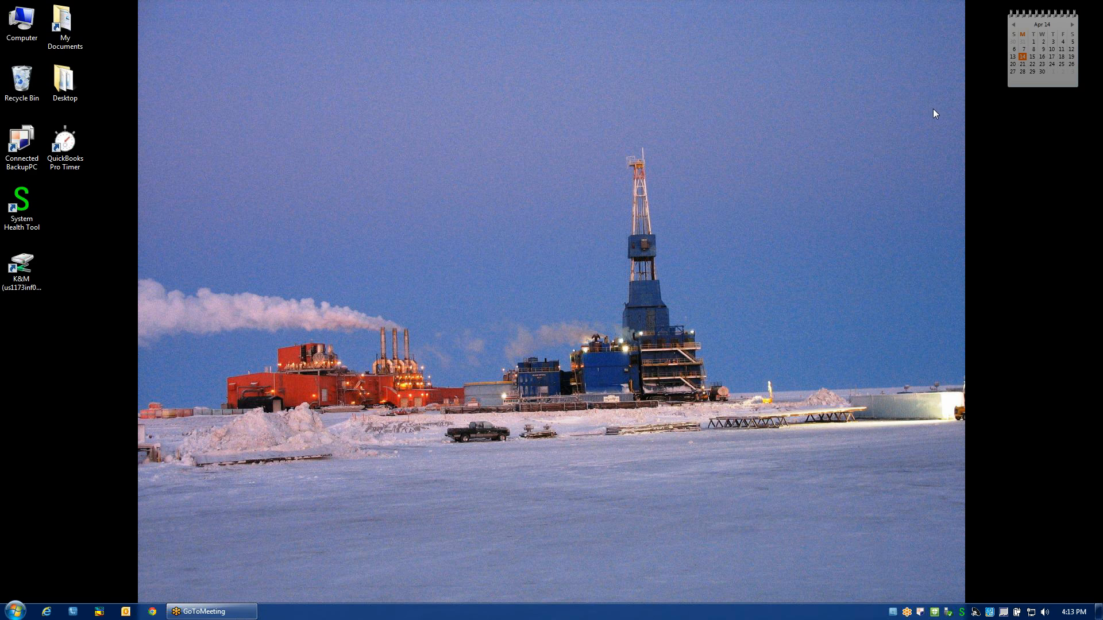
mouse_move(961, 115)
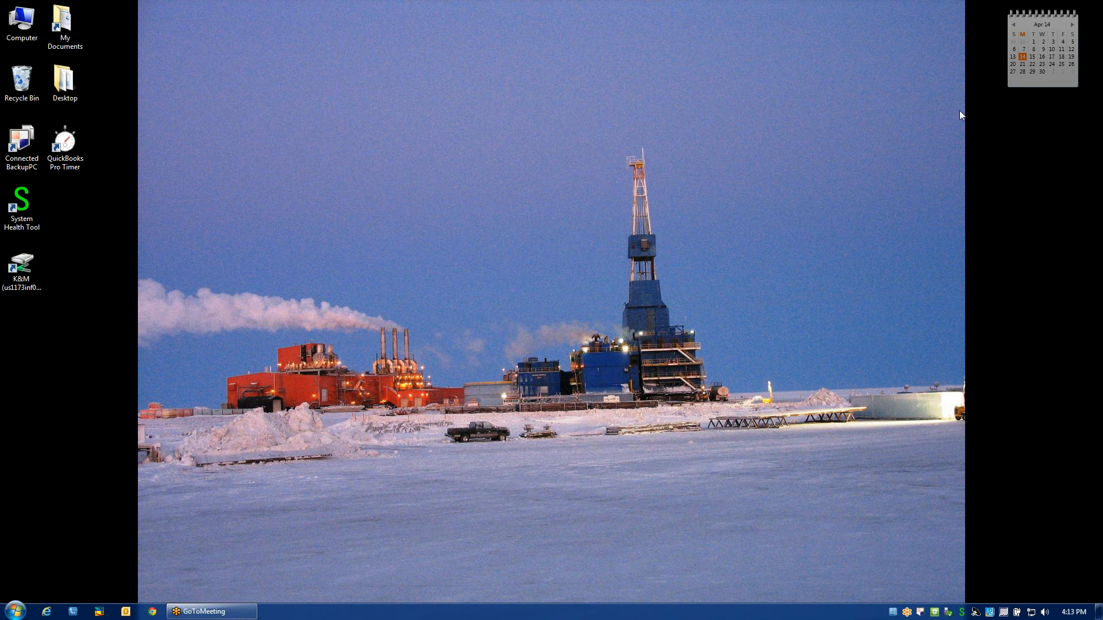
mouse_move(83, 610)
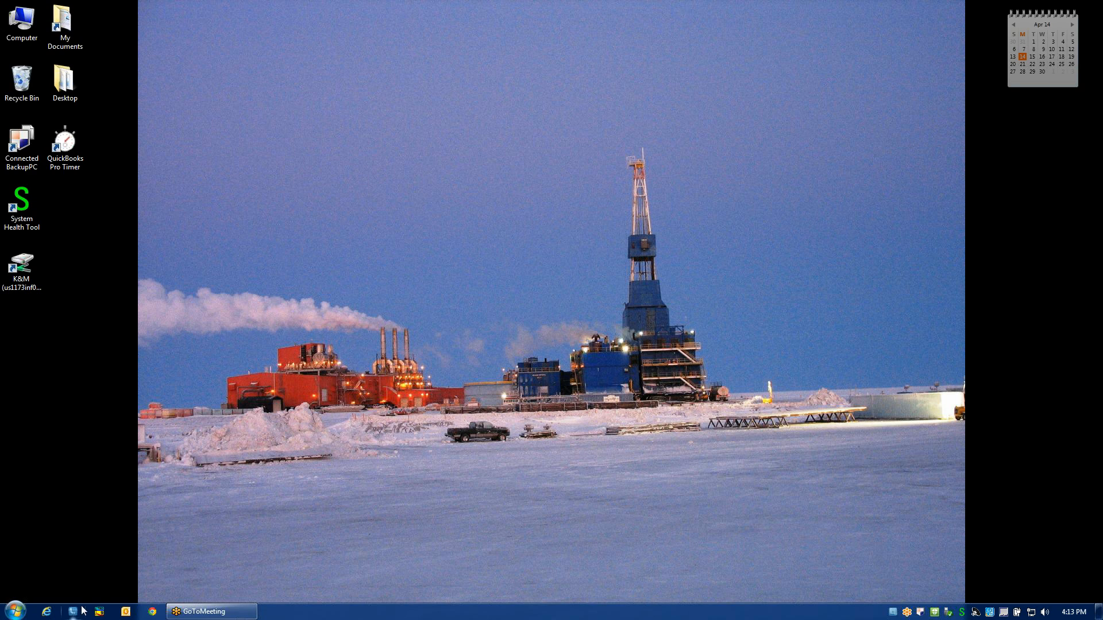
Bring up the kmtechnology.com TAD version 9 page from history and scroll to the ERA downloads
left_click(54, 610)
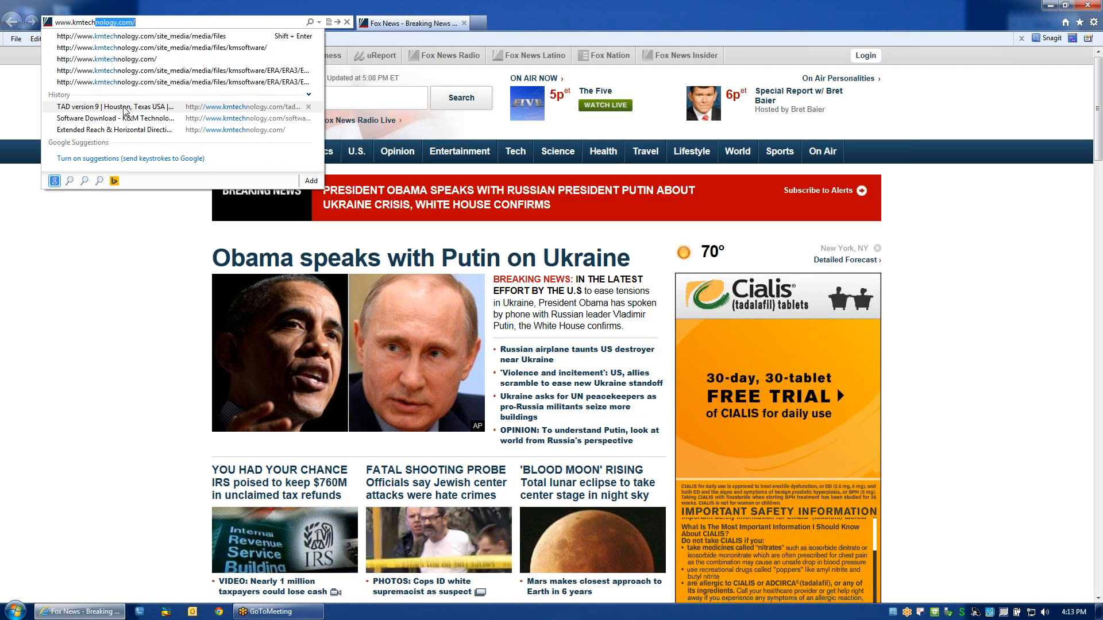
left_click(106, 106)
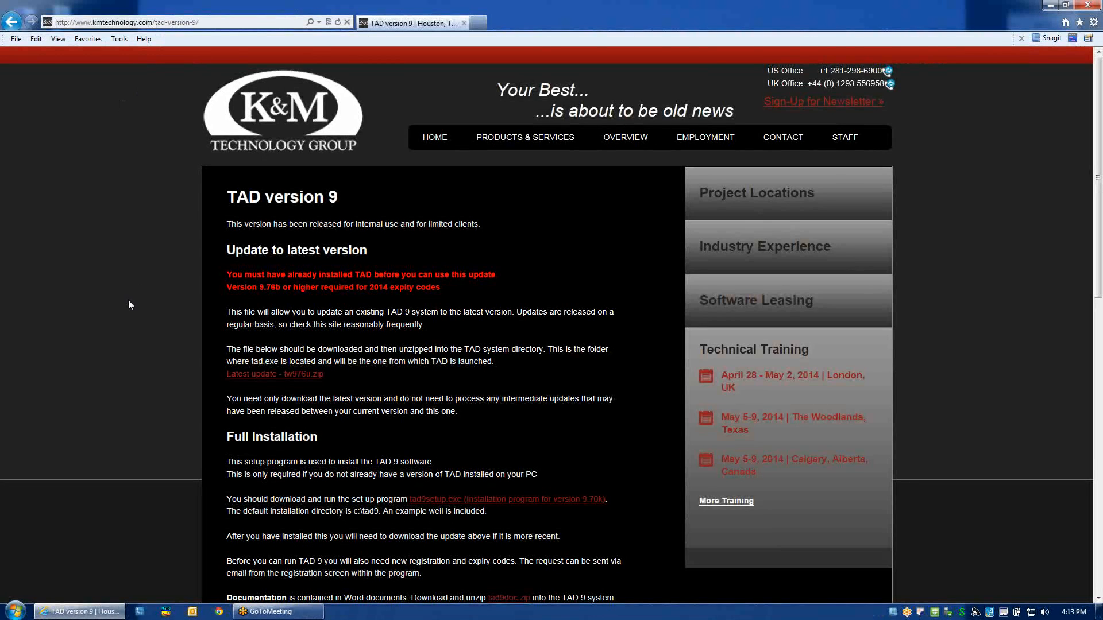
scroll("down", 3)
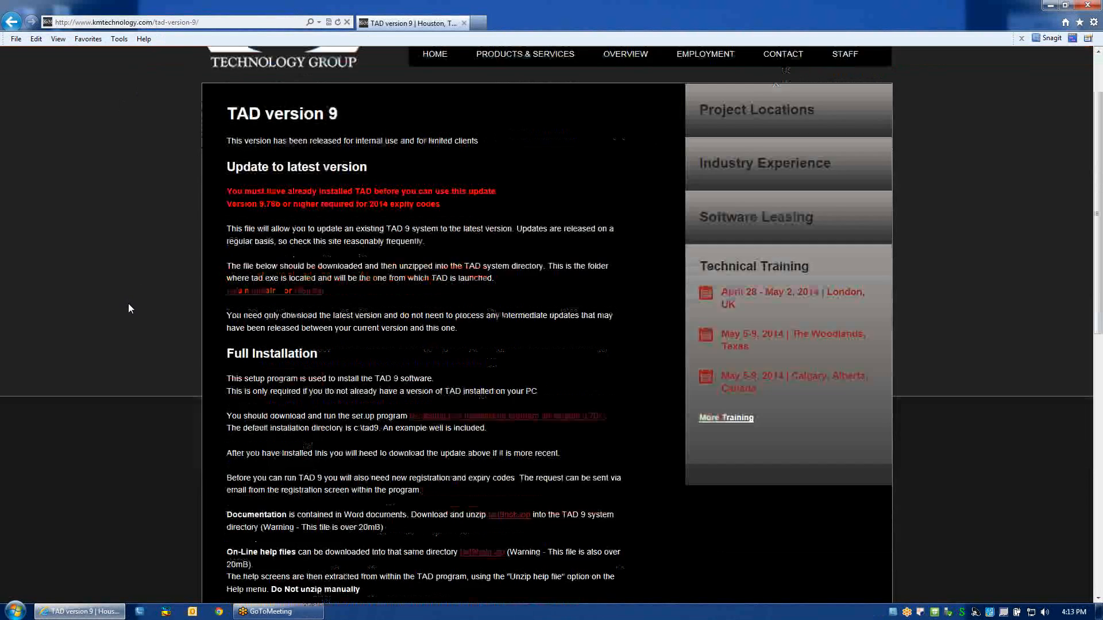
scroll("down", 3)
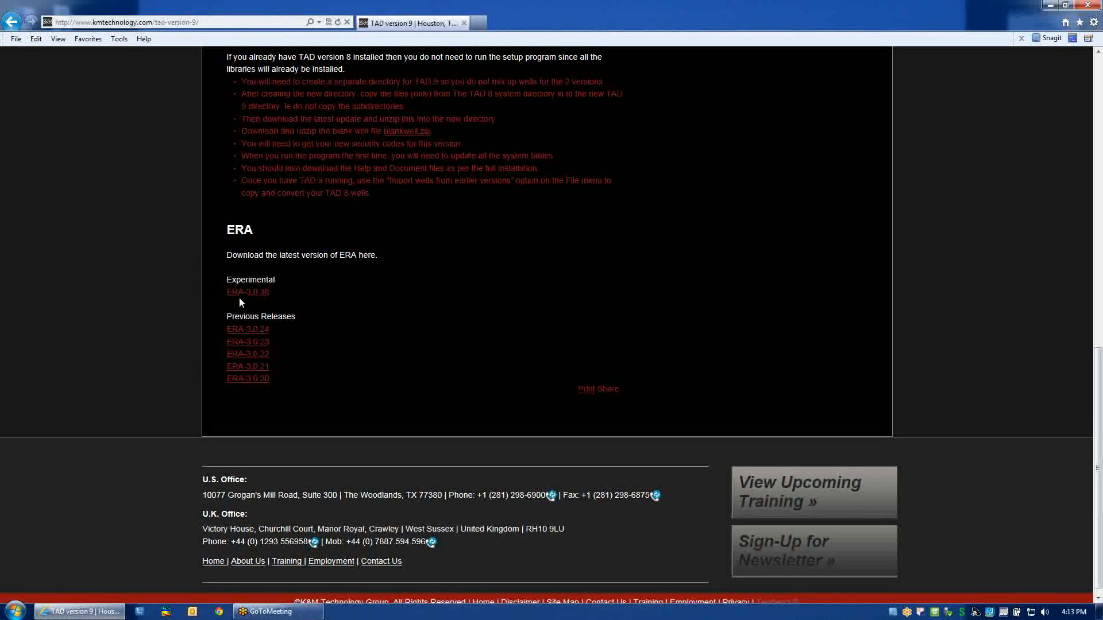
mouse_move(274, 297)
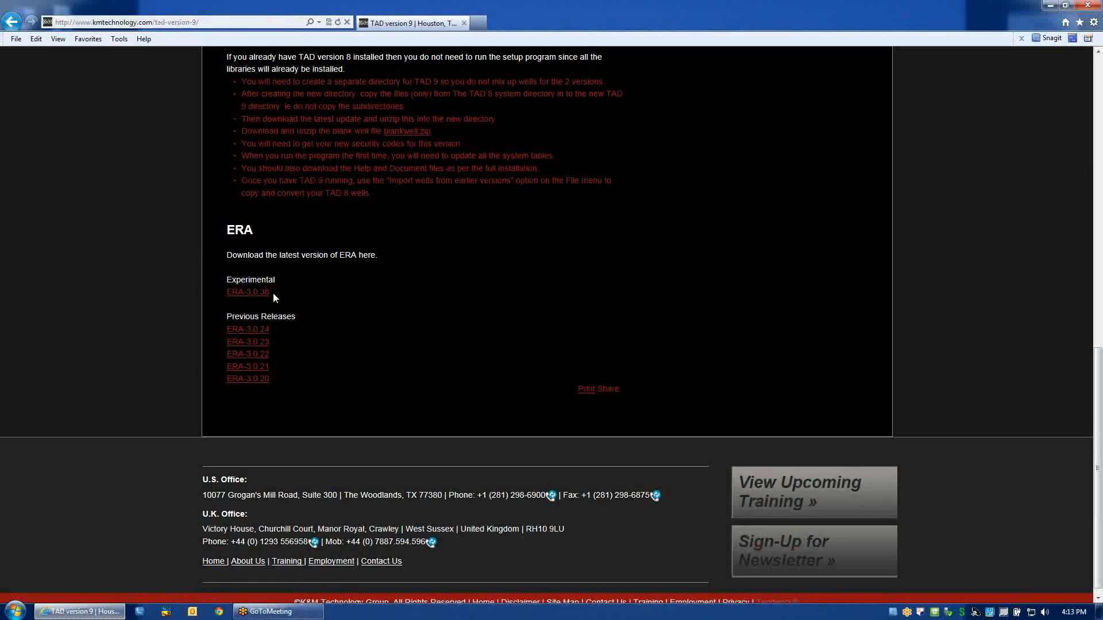
mouse_move(248, 292)
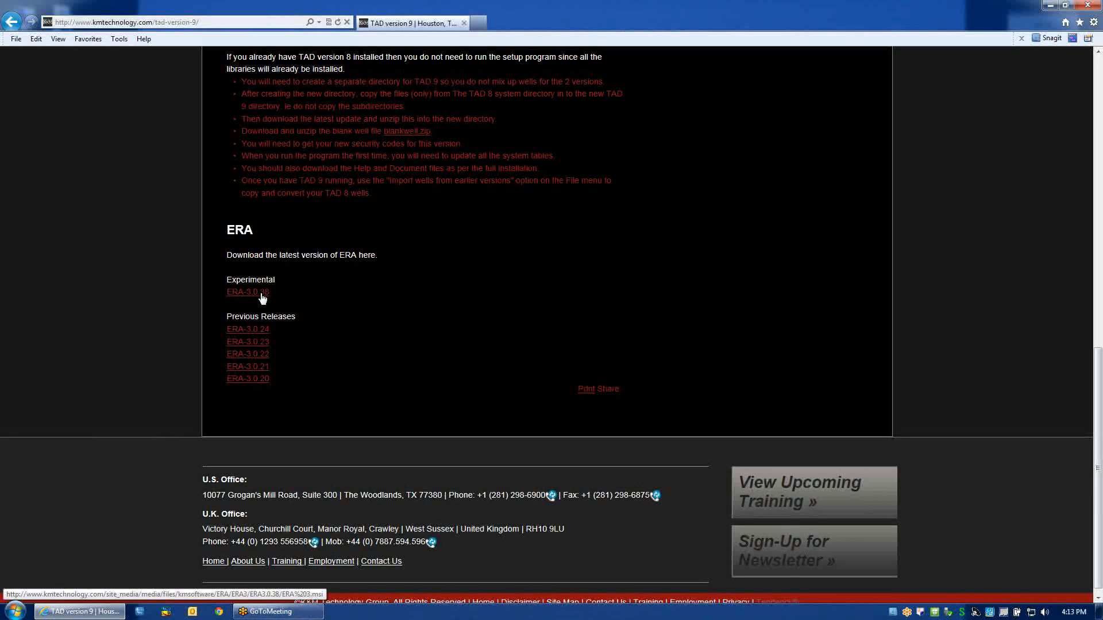
Download the experimental ERA-3.0.38 installer and run it from the notification bar
left_click(247, 292)
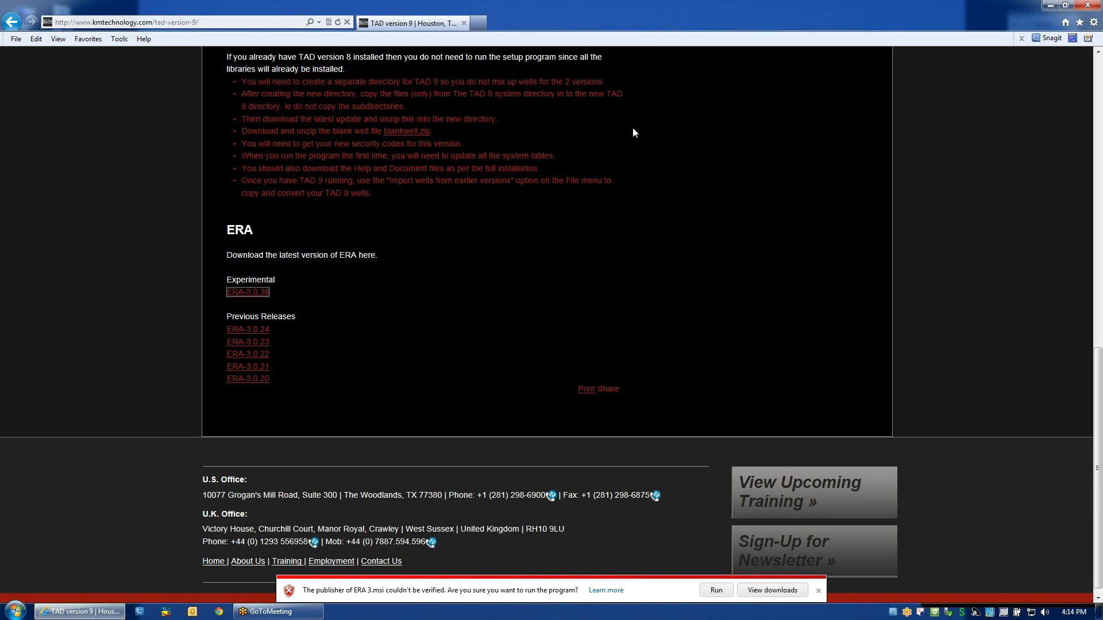
mouse_move(589, 429)
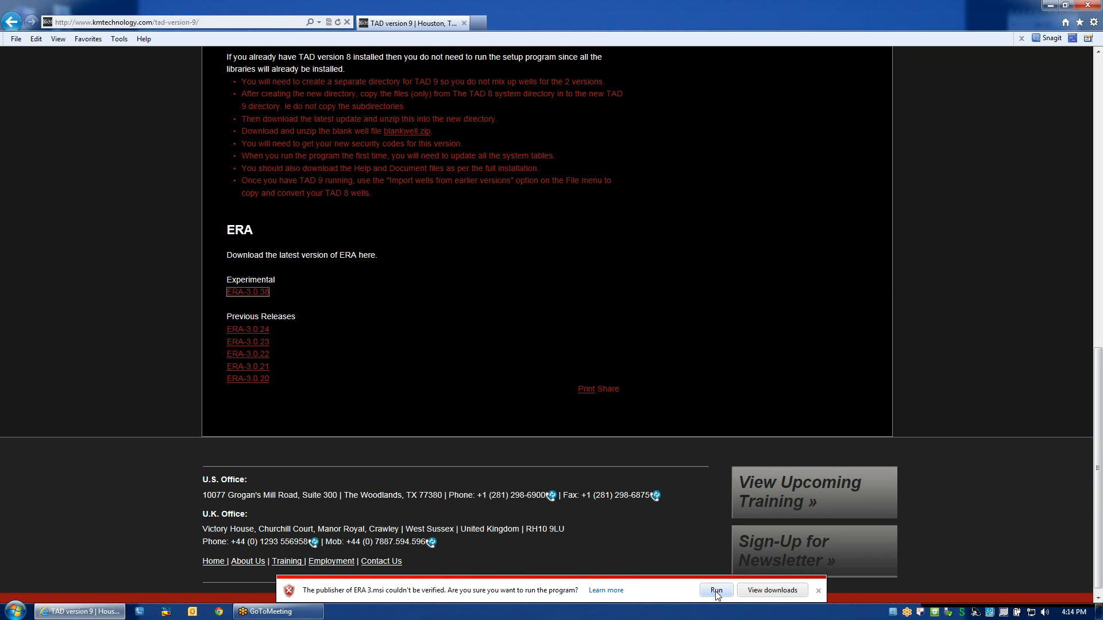
left_click(715, 590)
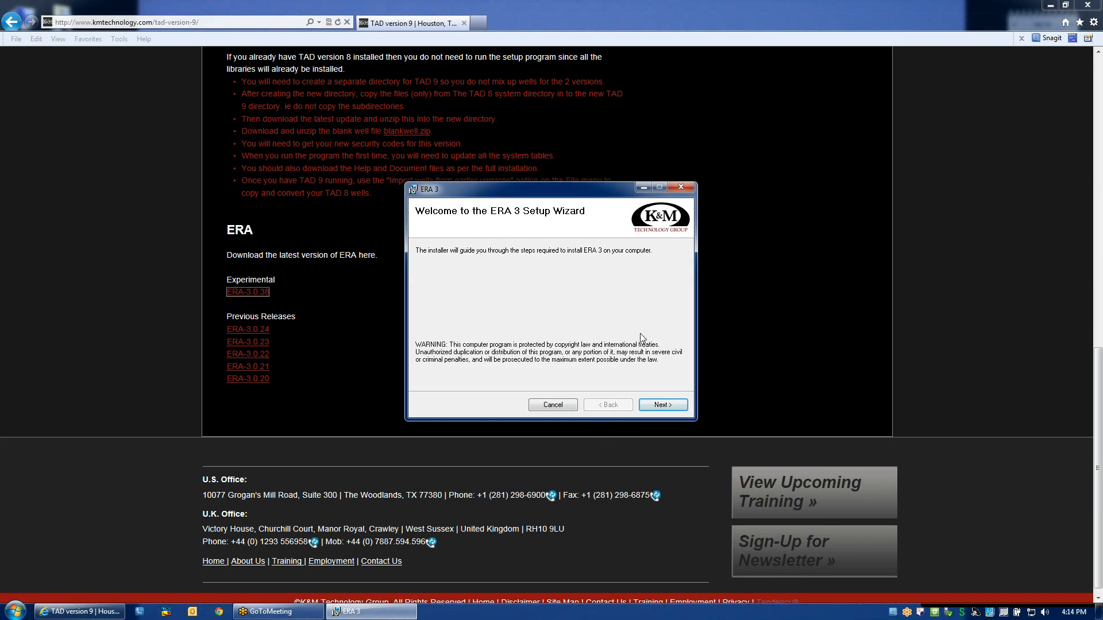
Accept the license, keep the default K&M Technology folder, install ERA 3 and close the wizard
left_click(660, 404)
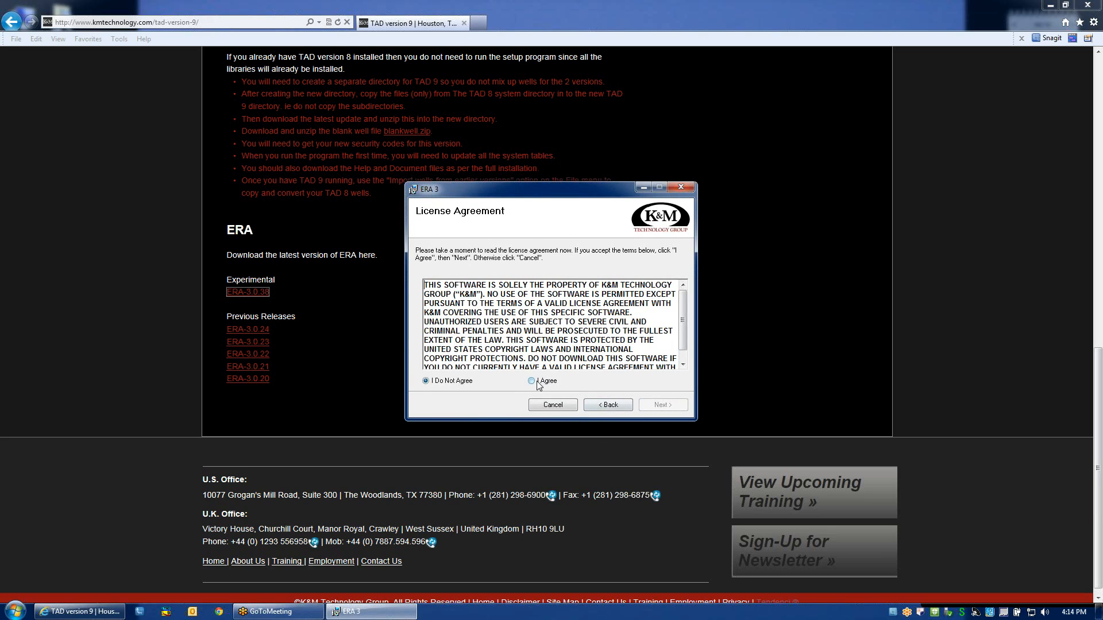
left_click(532, 381)
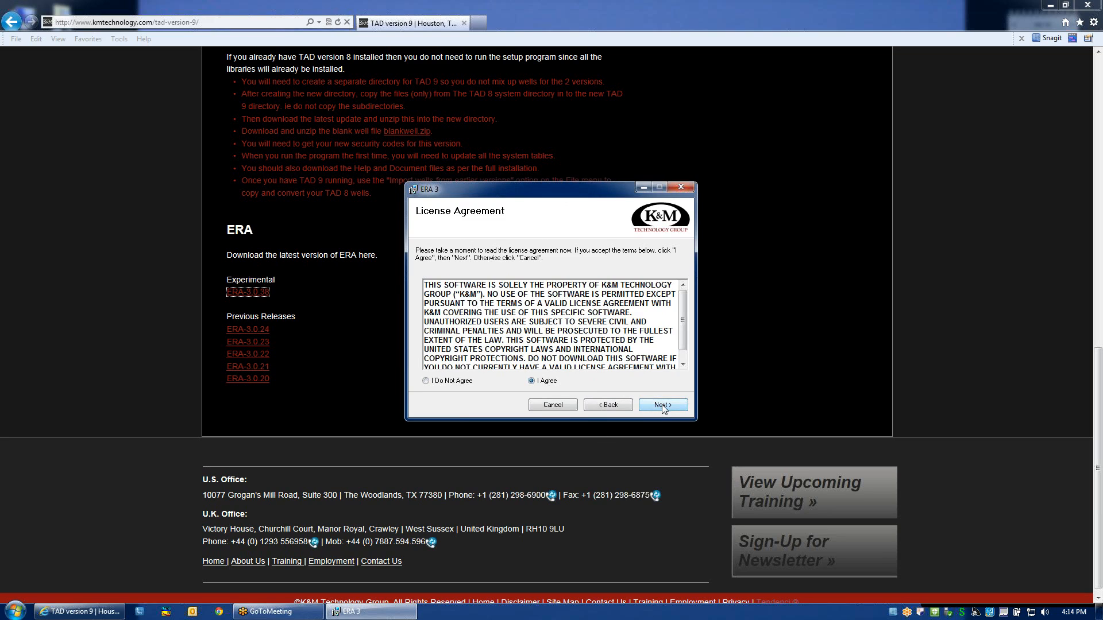
left_click(662, 404)
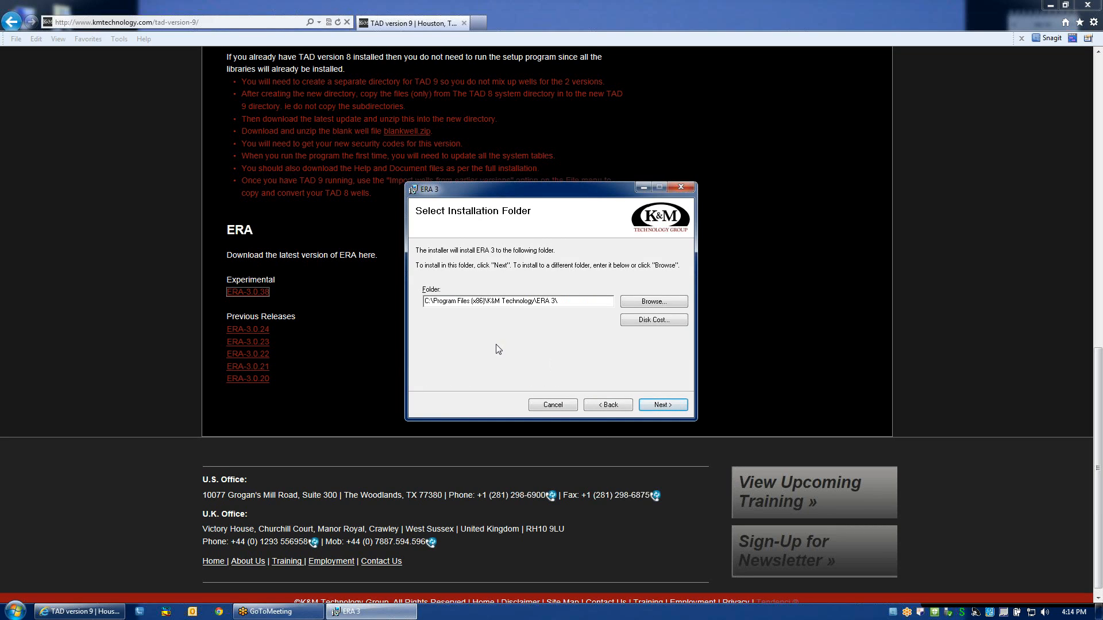
mouse_move(452, 333)
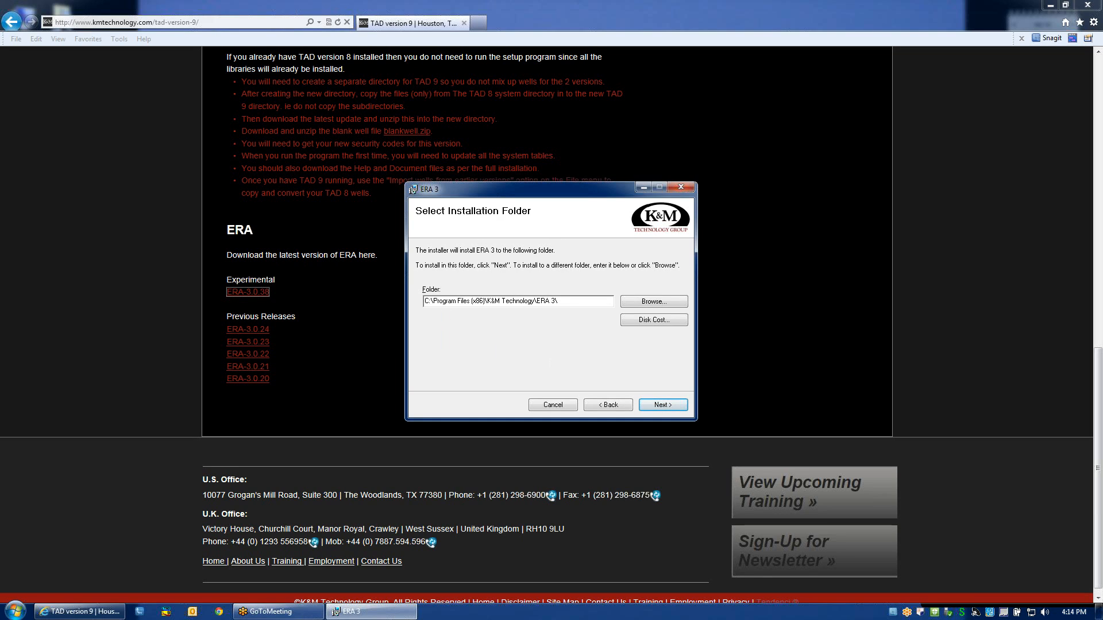
mouse_move(557, 313)
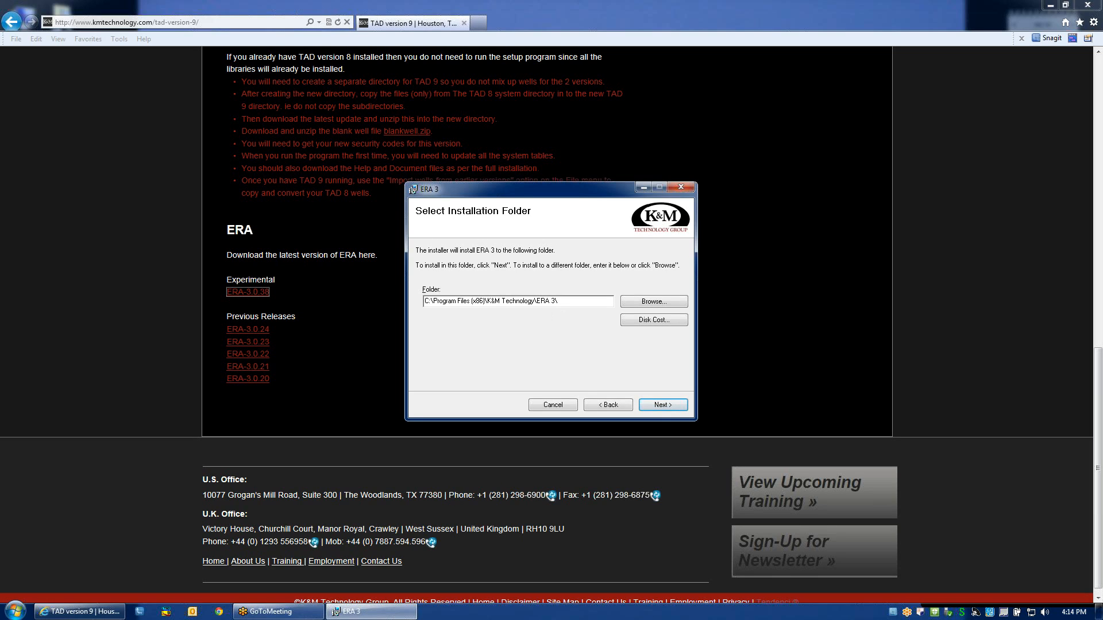
left_click(662, 404)
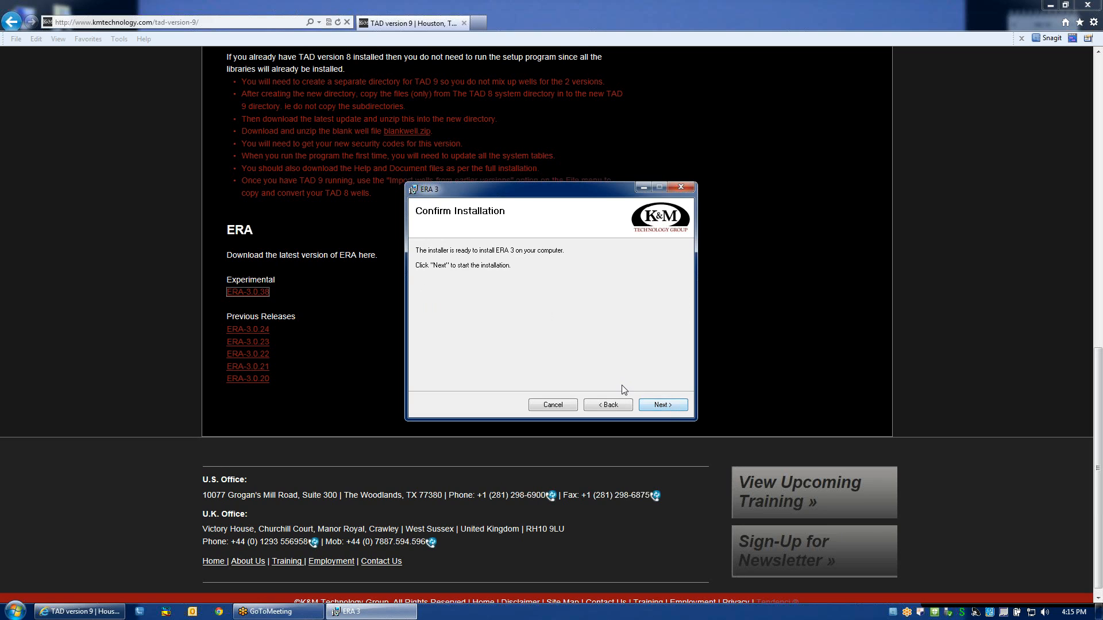
left_click(662, 405)
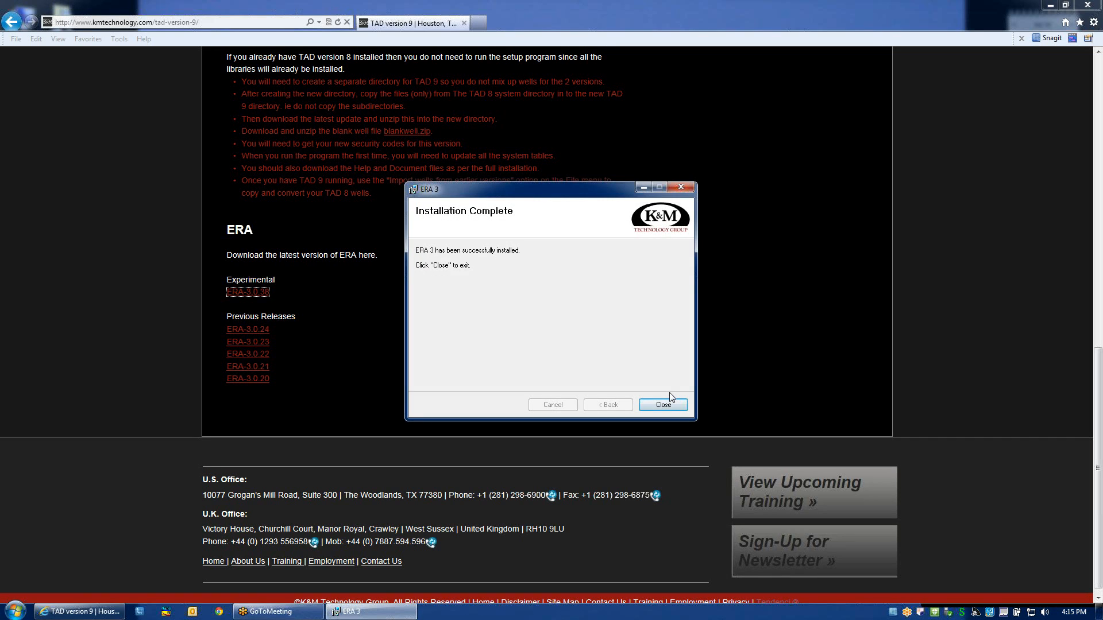
left_click(661, 404)
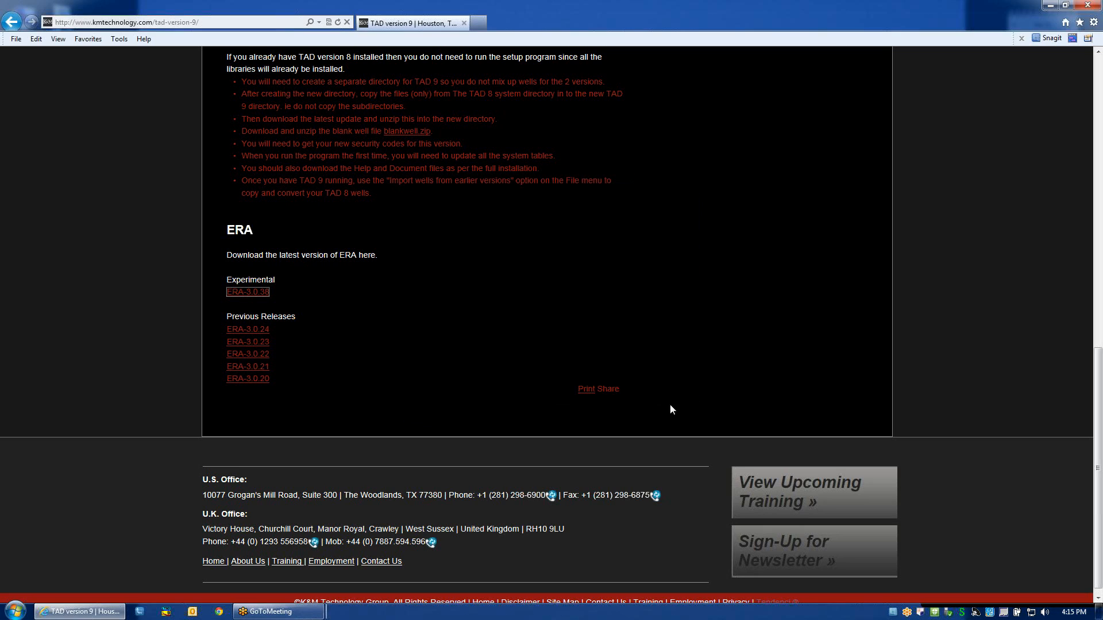
mouse_move(934, 123)
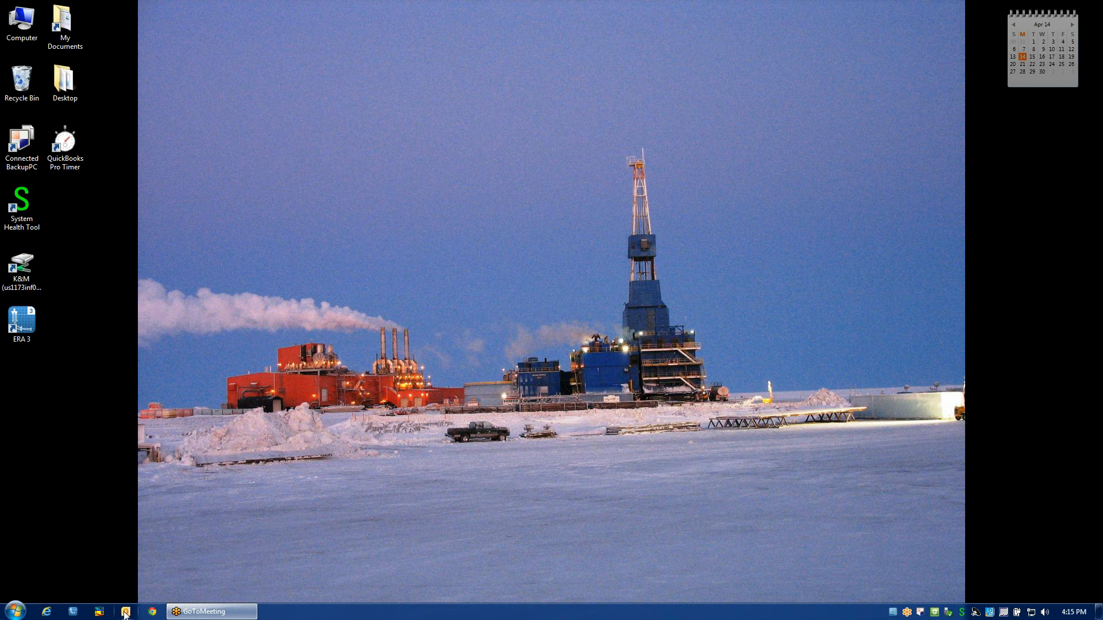
Bring up Microsoft Outlook's Mail inbox from the taskbar
left_click(124, 611)
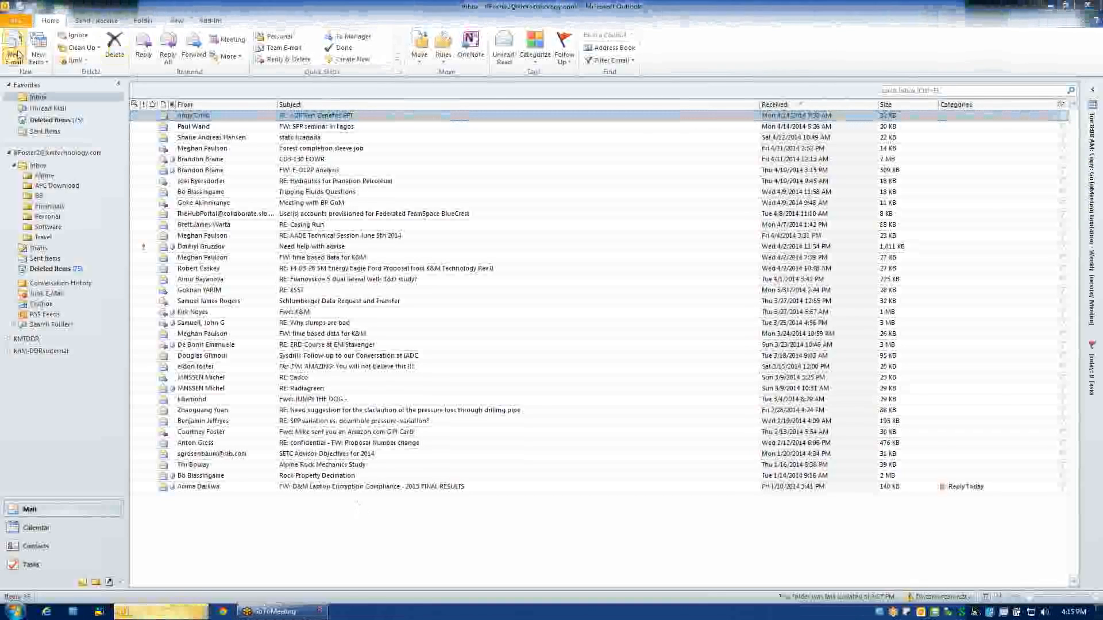
Send a new email to K&M support with a short body asking for an ERA license
left_click(14, 50)
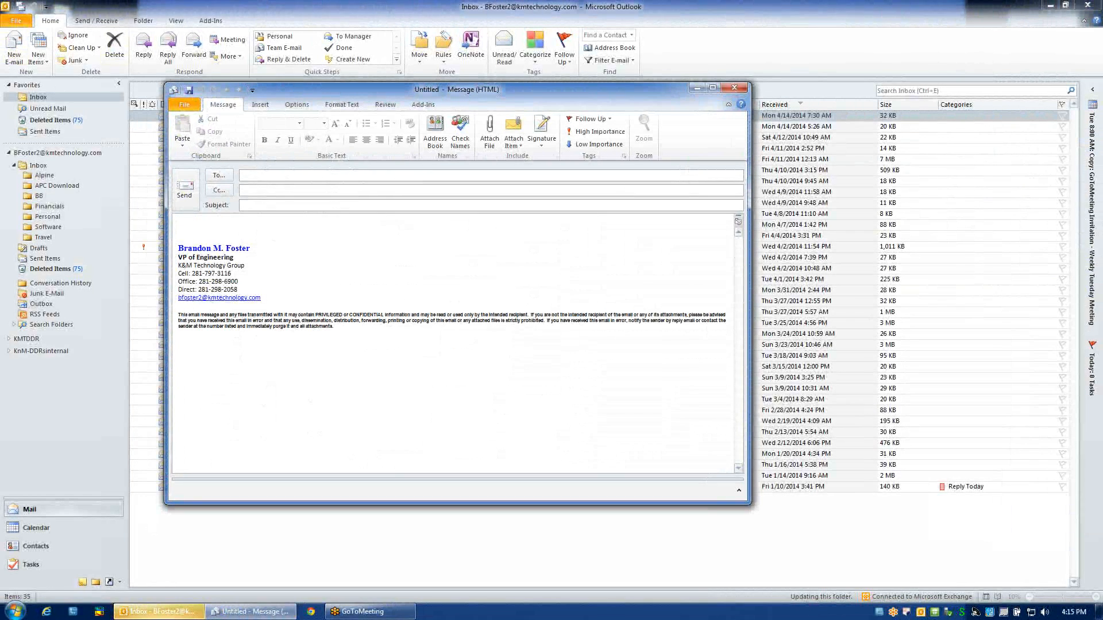
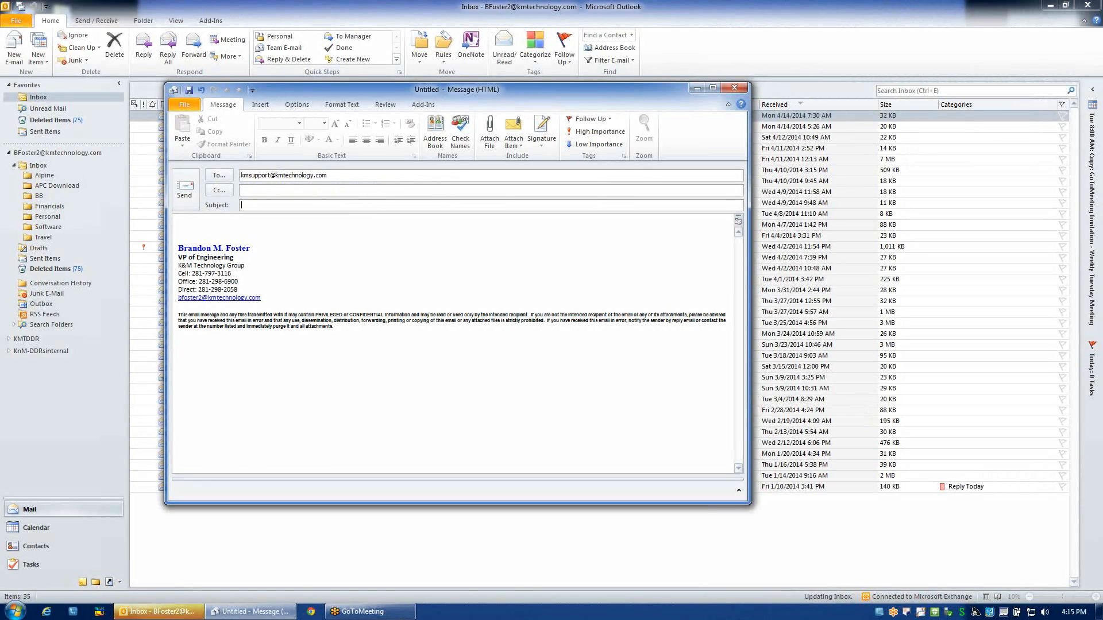
type("Please Issue an ERA L")
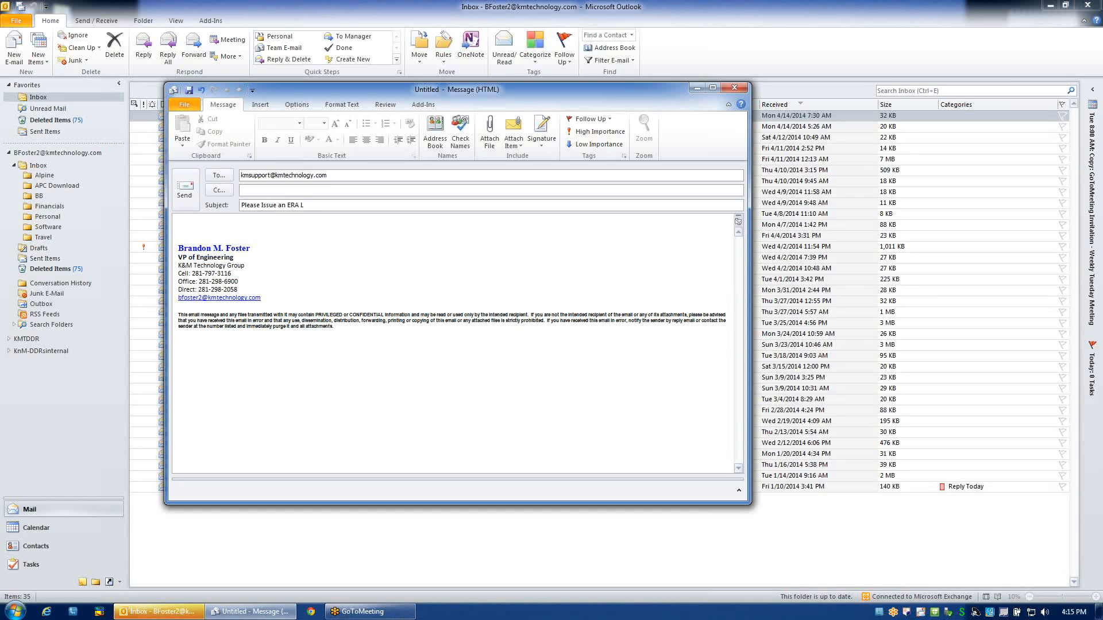
type("iscense")
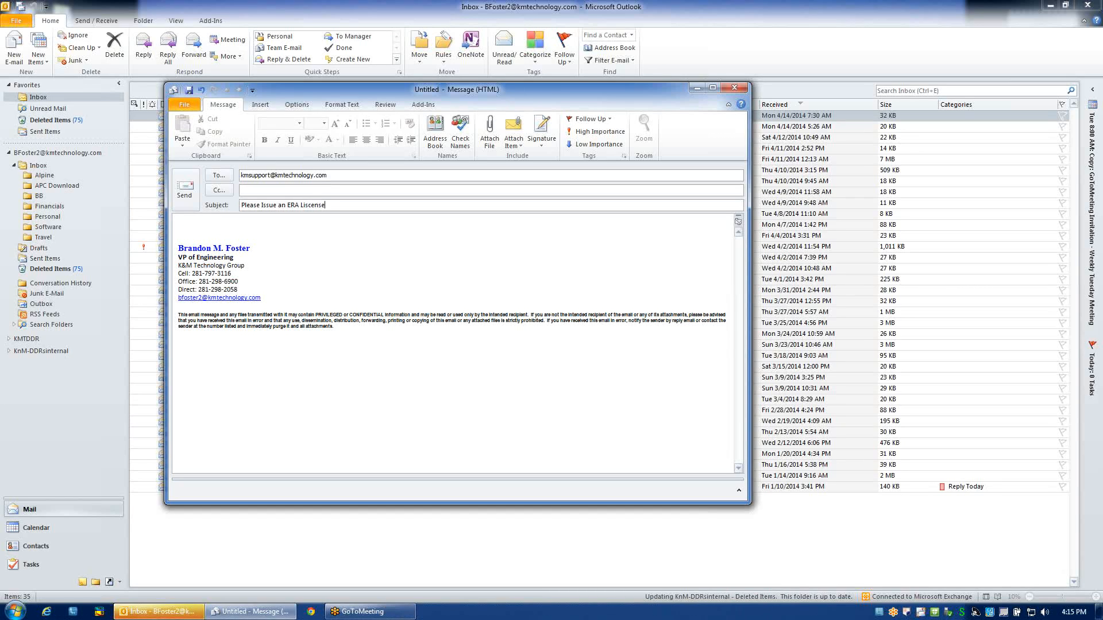
type("Hell")
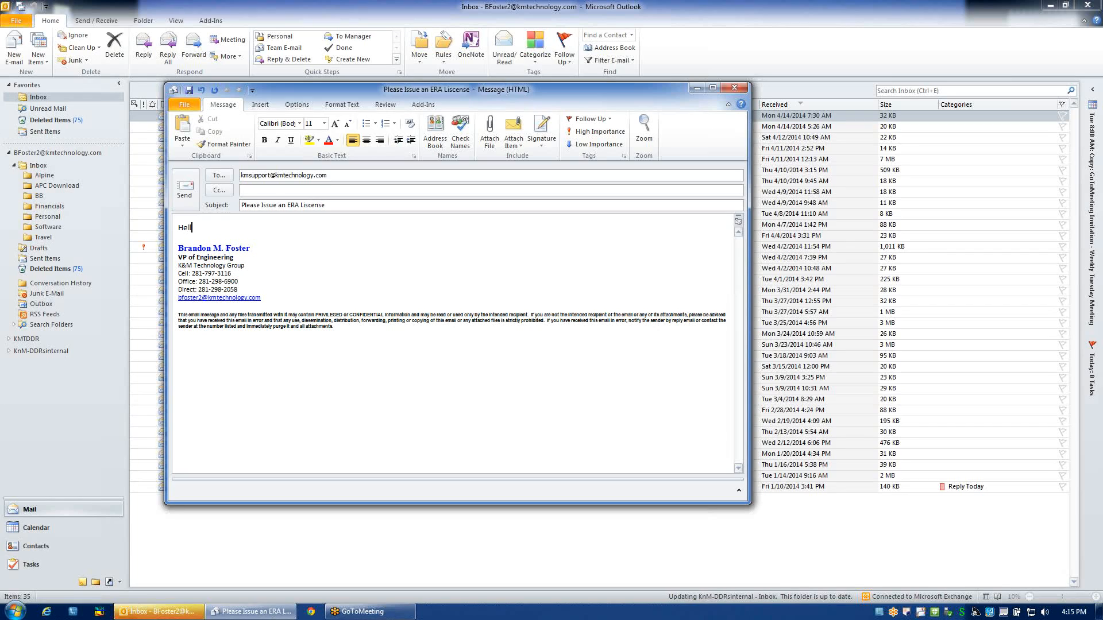
type("o. I would lik")
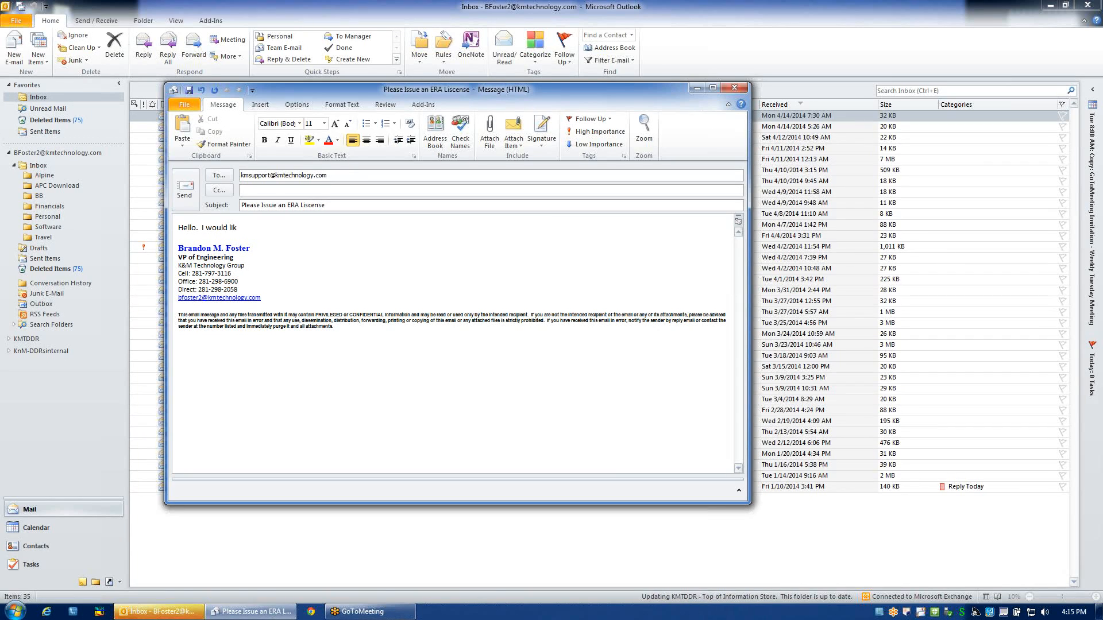
type("a lice")
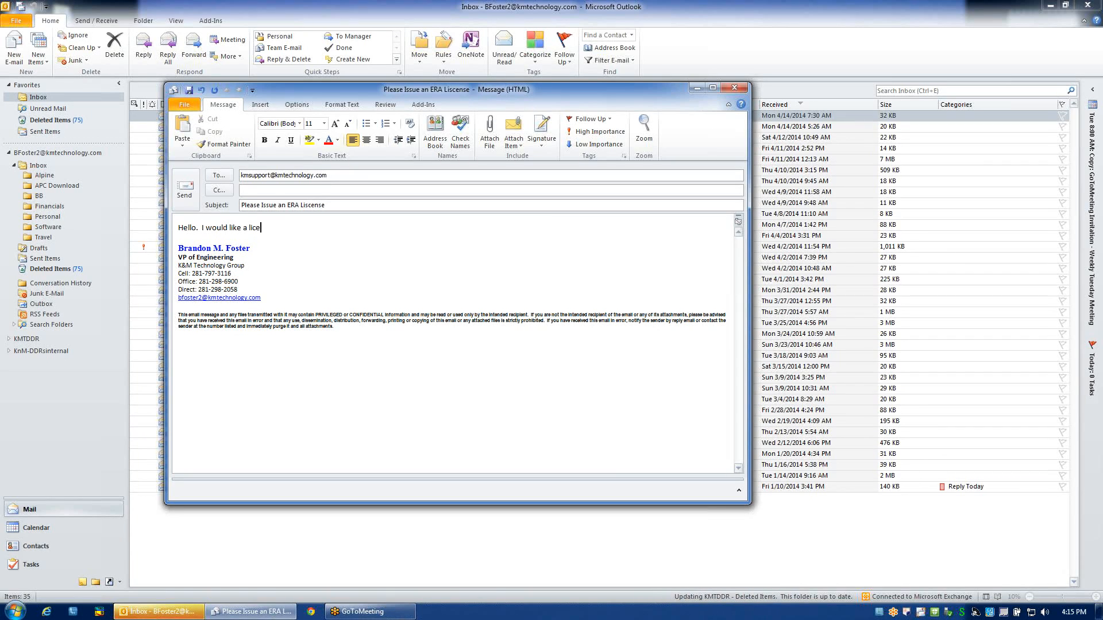
type("se to")
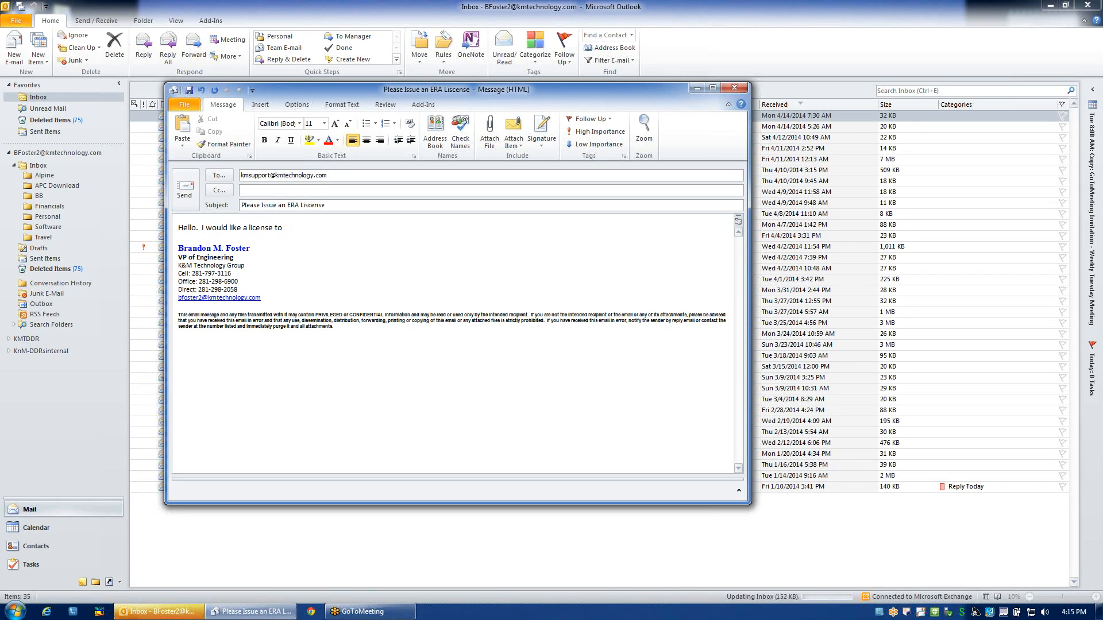
type("ERA.")
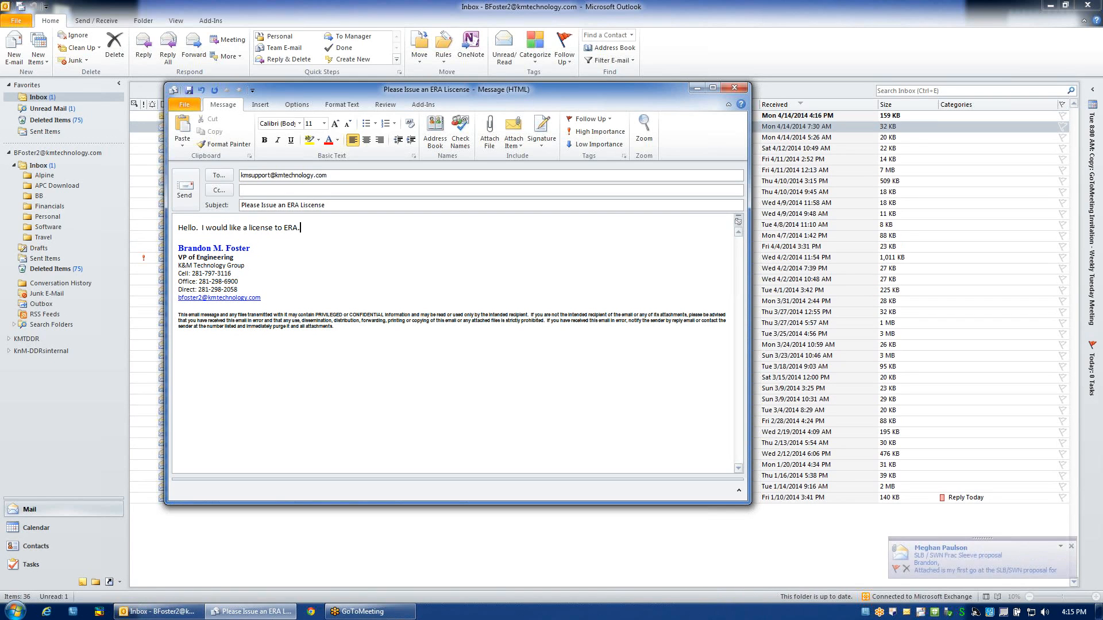
left_click(184, 182)
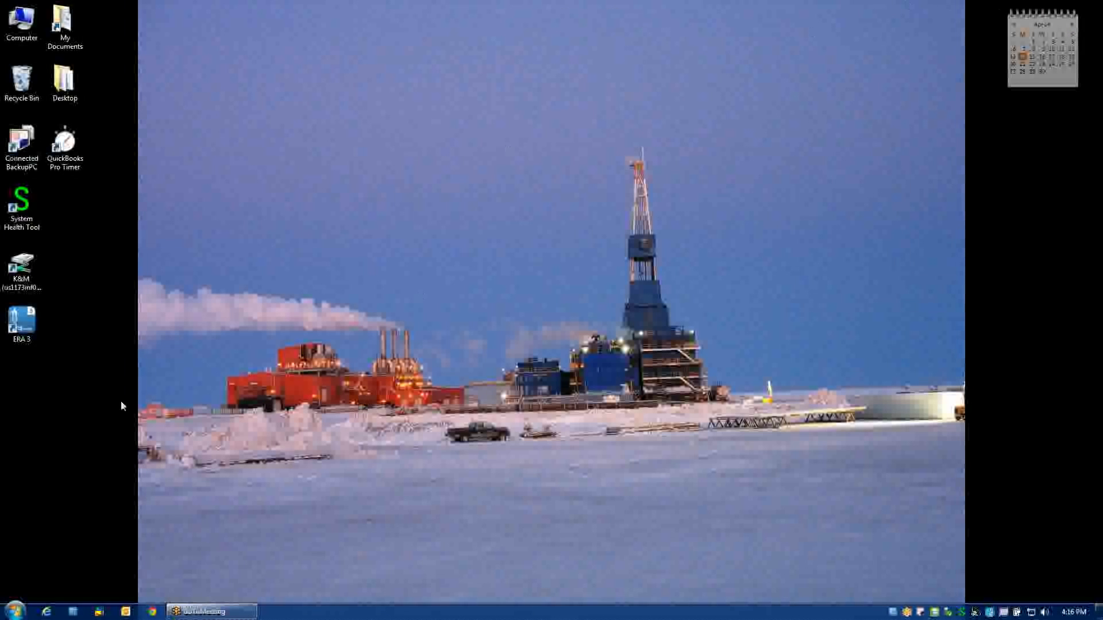
Launch ERA 3 from its desktop shortcut to reach the project-loading screen
left_click(22, 320)
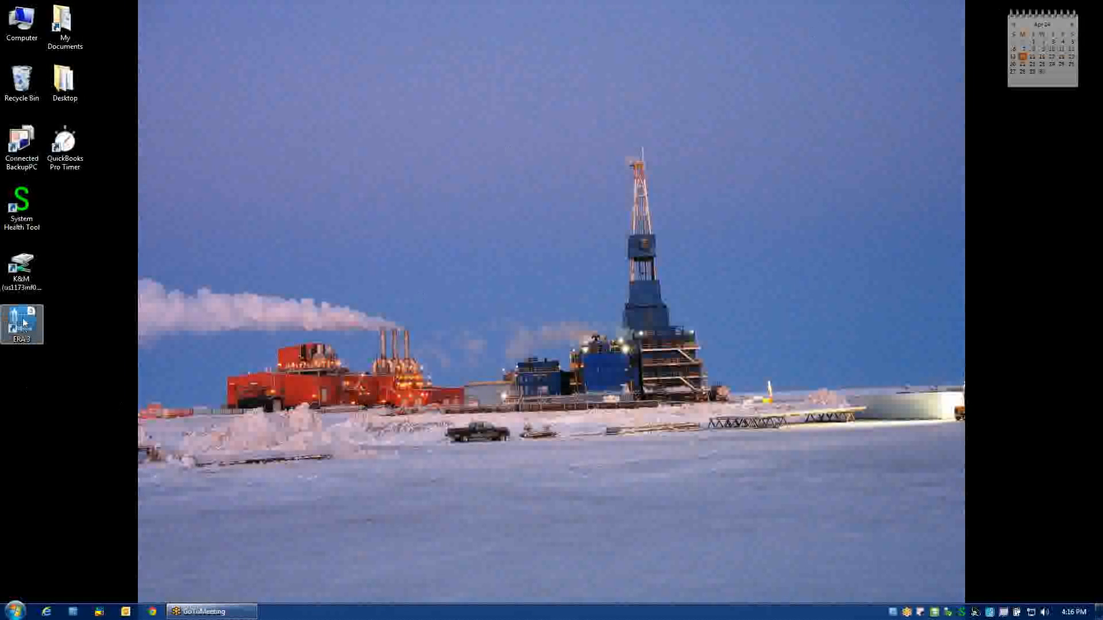
double_click(21, 324)
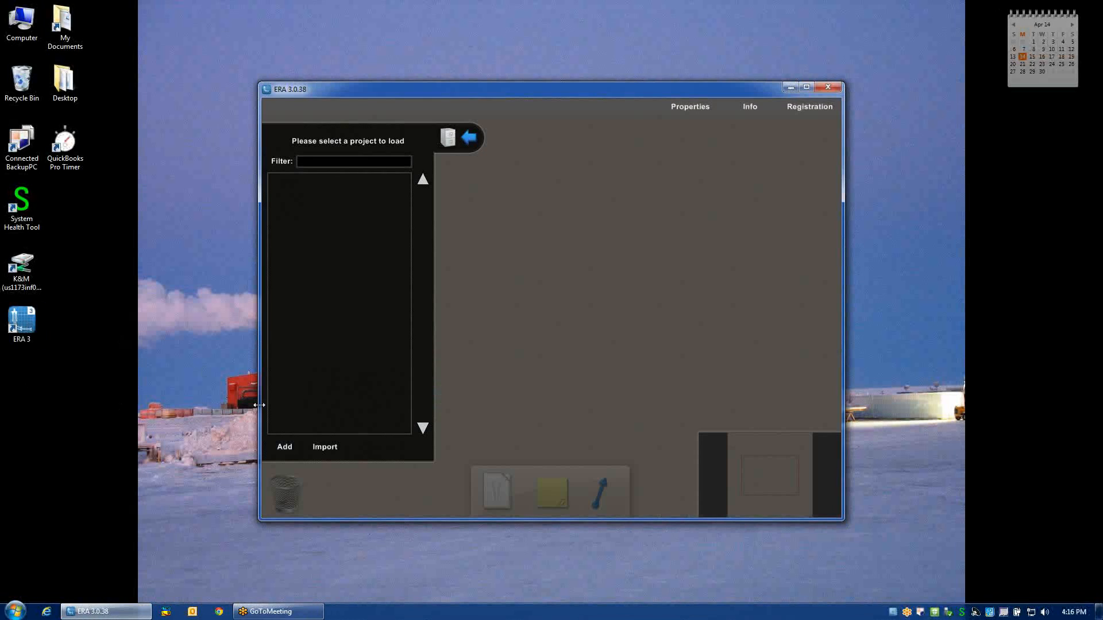
mouse_move(416, 380)
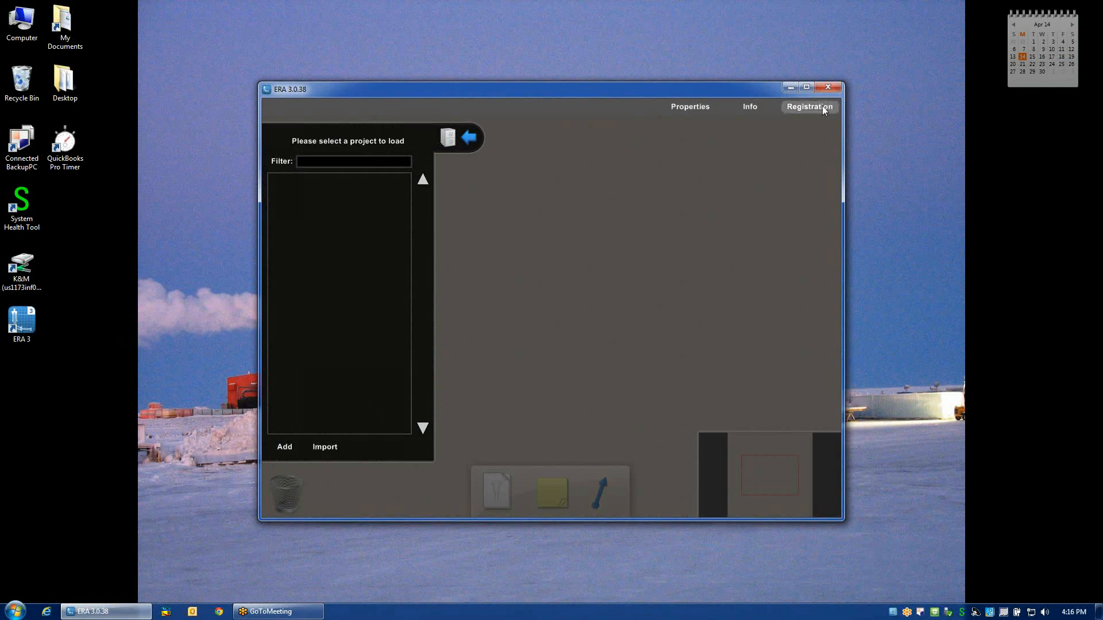
Show ERA 3's Registration Info, confirming the installation is active until 06/13/2014
left_click(808, 105)
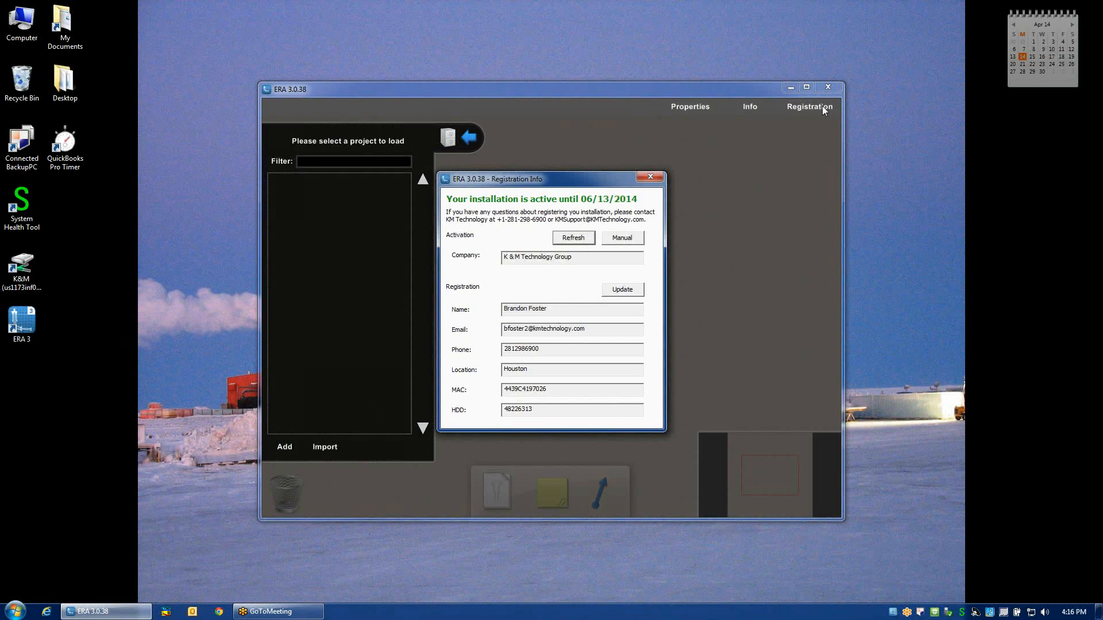
mouse_move(808, 110)
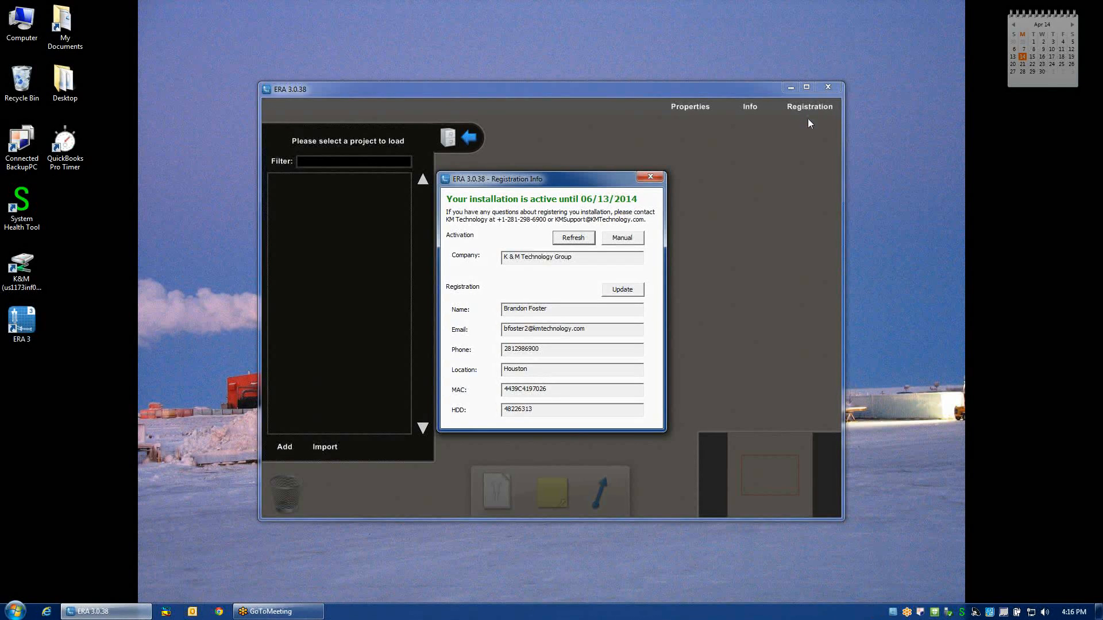
mouse_move(593, 388)
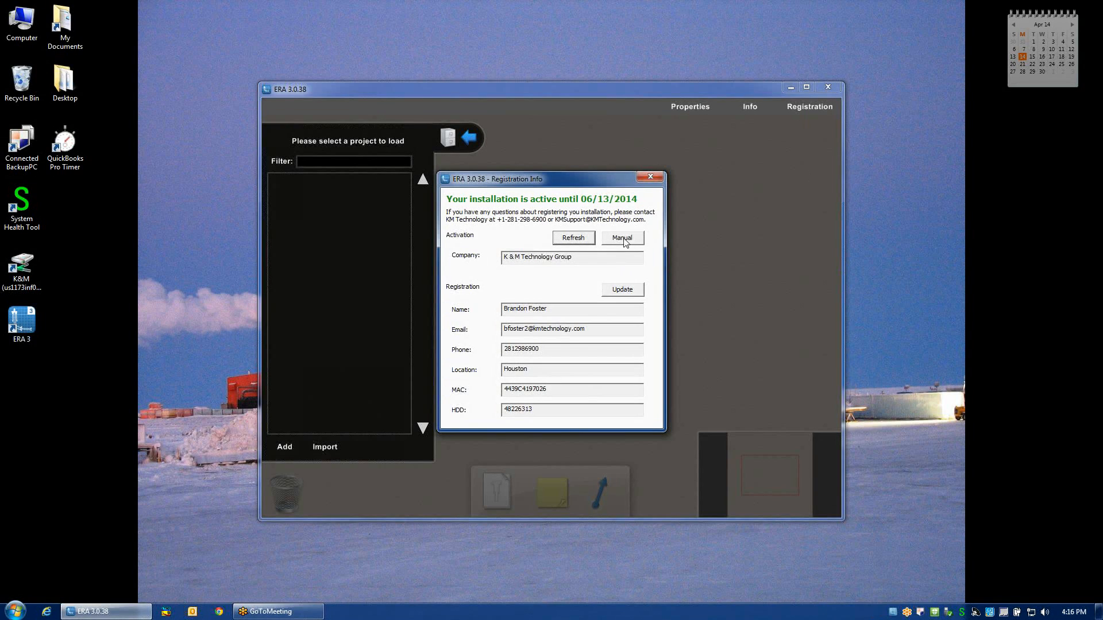
left_click(622, 237)
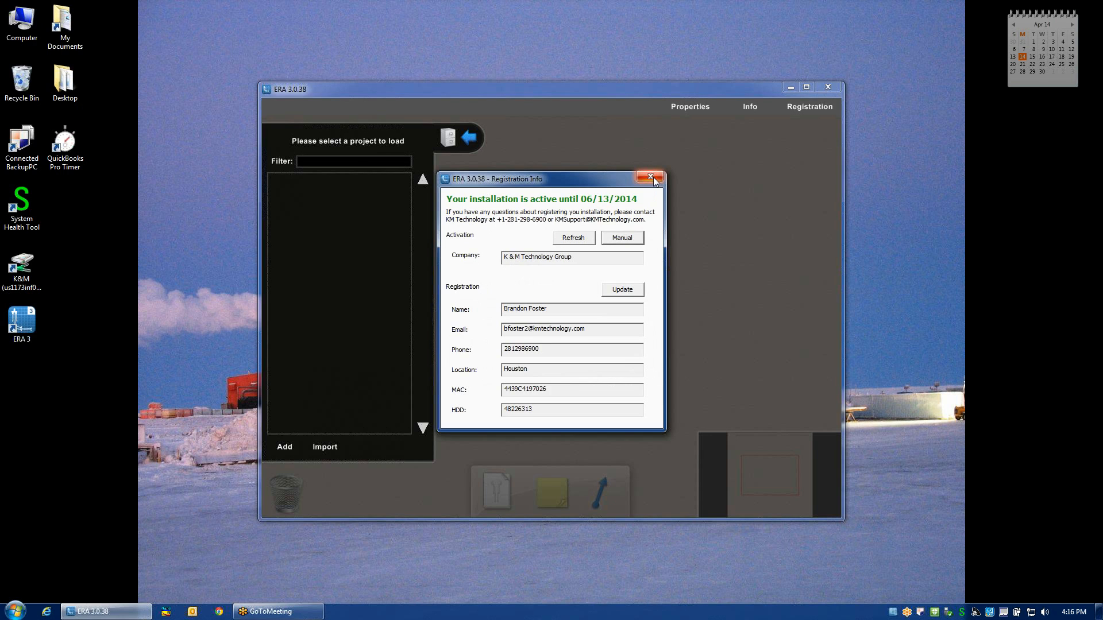
mouse_move(650, 177)
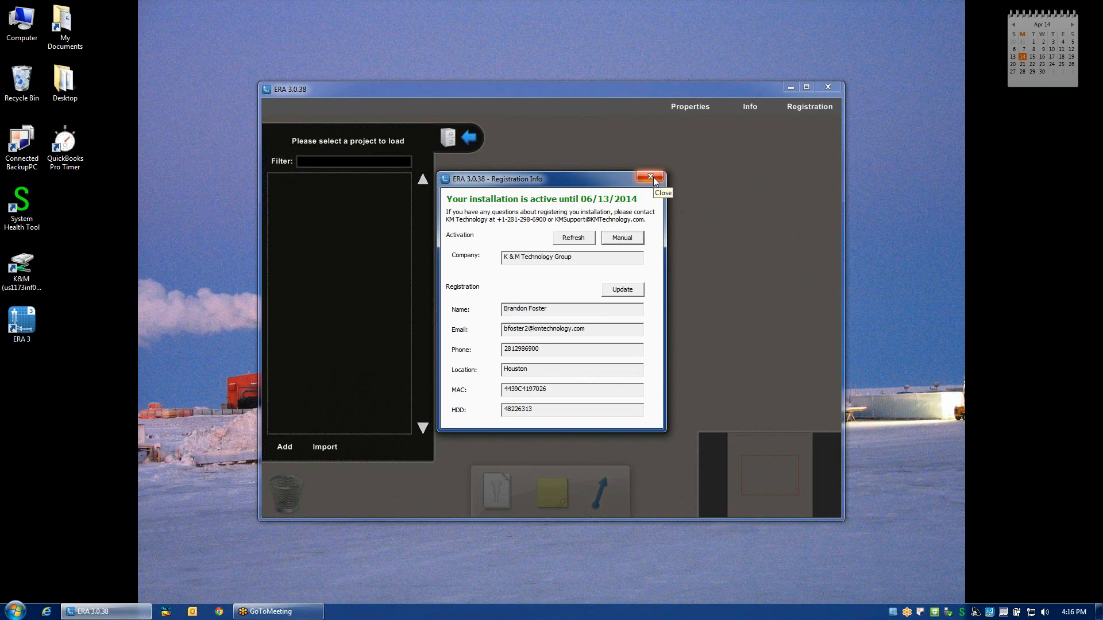